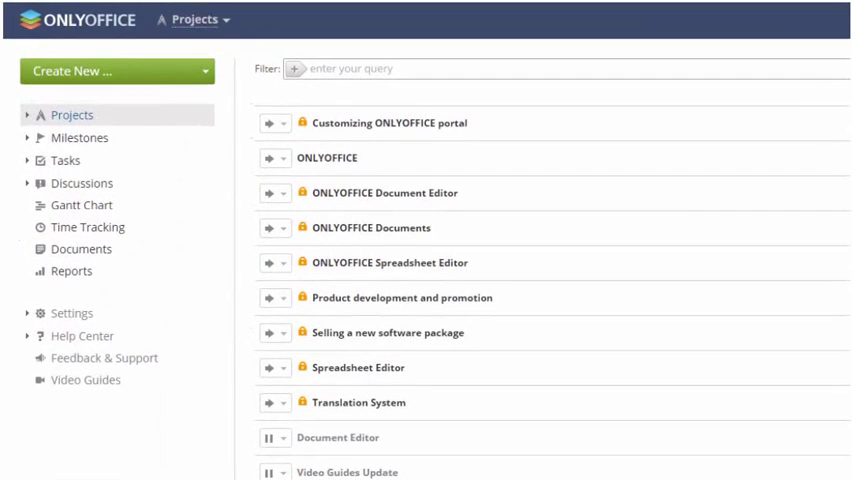
Show the Create New dropdown listing project, milestone, task, discussion, timer and template
{"action": "left_click", "coordinate": [192, 20]}
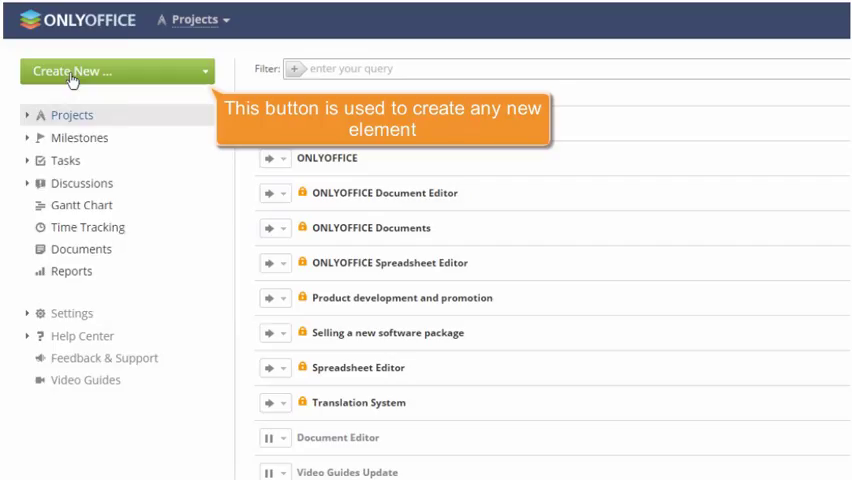
{"action": "left_click", "coordinate": [110, 72]}
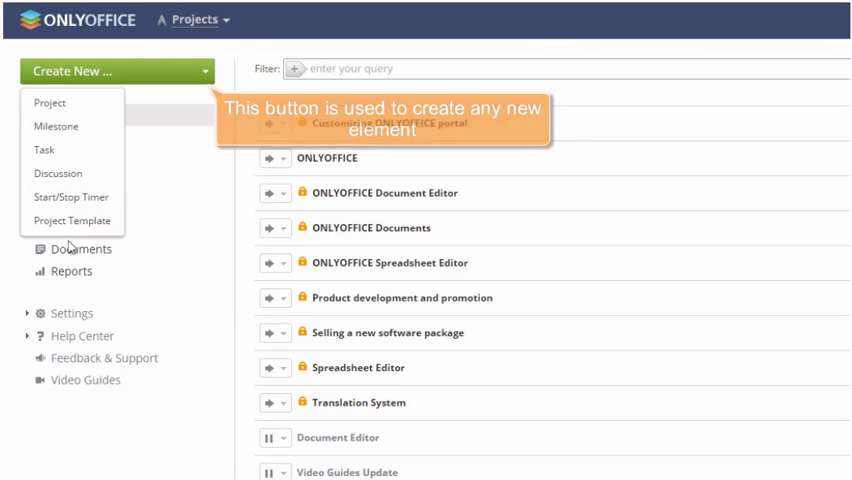
Save a private project 'Mail client development' with manager, team, 'Beta version release' milestone and 'Develop spam filter' task
{"action": "left_click", "coordinate": [50, 102]}
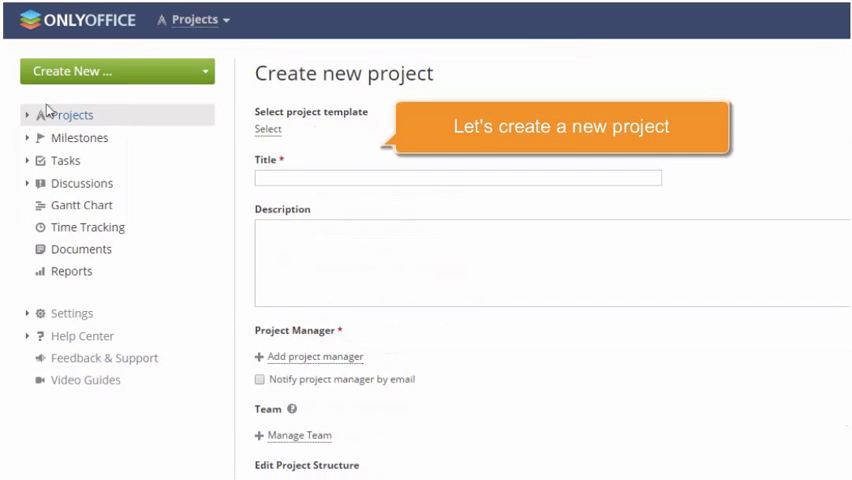
{"action": "type", "text": "Mail client development"}
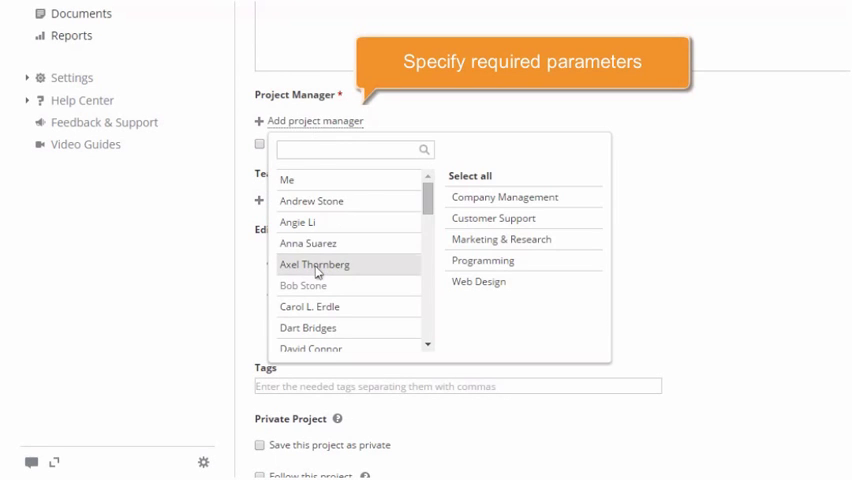
{"action": "left_click", "coordinate": [316, 264]}
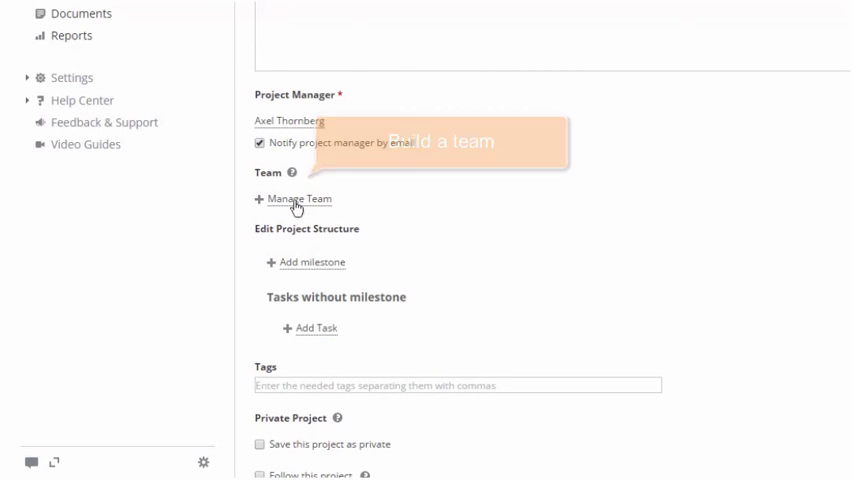
{"action": "left_click", "coordinate": [298, 200]}
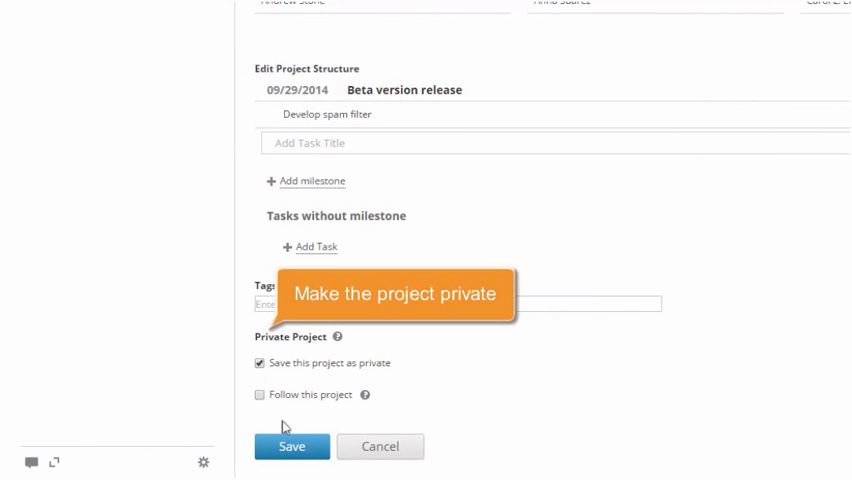
{"action": "left_click", "coordinate": [292, 446]}
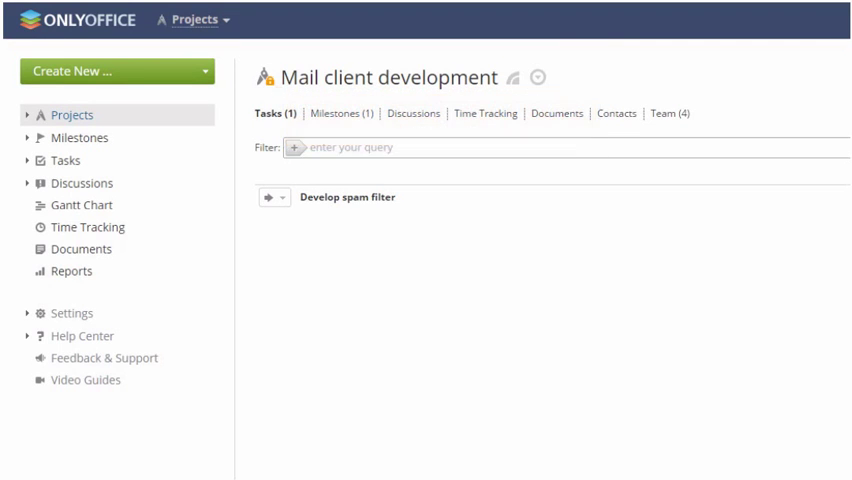
Switch to the ONLYOFFICE Documents project under My Projects and show its Discussions section
{"action": "left_click", "coordinate": [72, 114]}
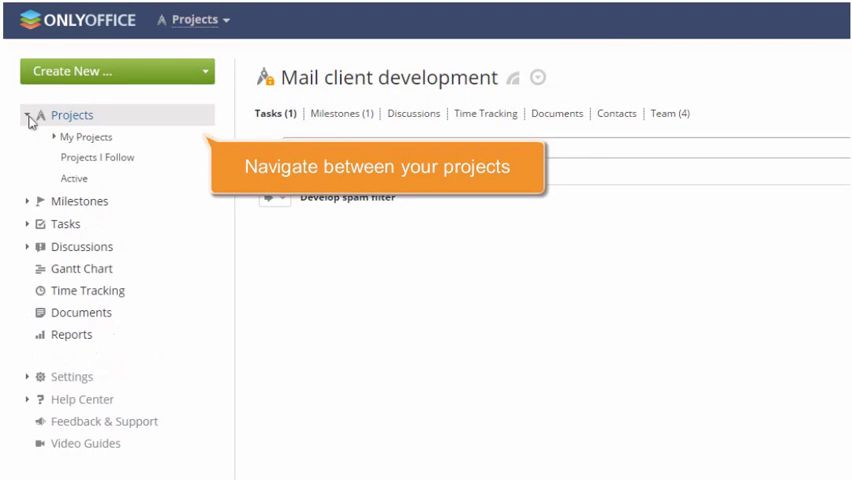
{"action": "left_click", "coordinate": [86, 136]}
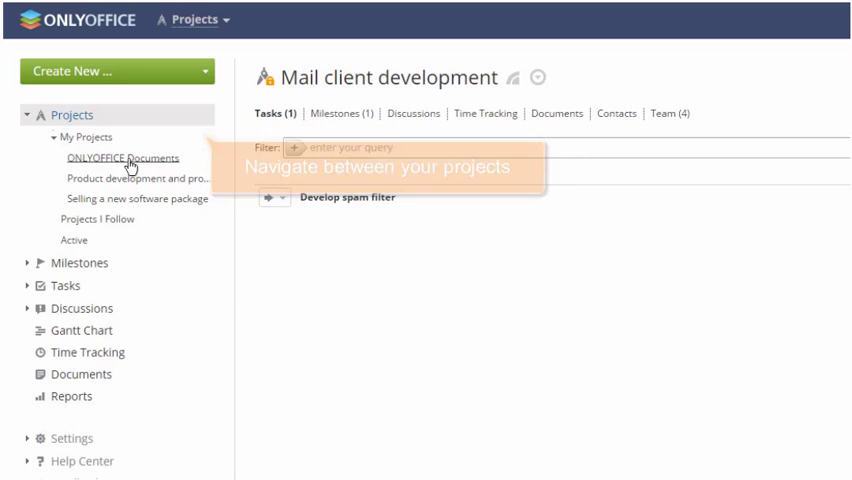
{"action": "left_click", "coordinate": [124, 158]}
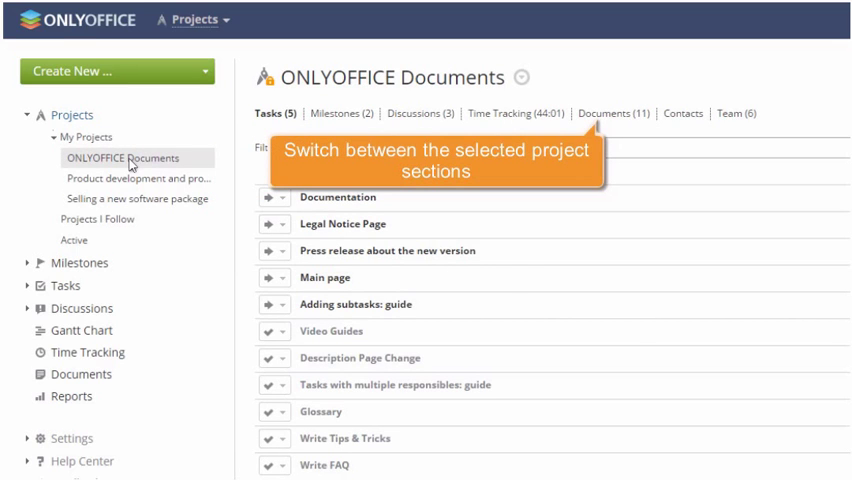
{"action": "left_click", "coordinate": [420, 112]}
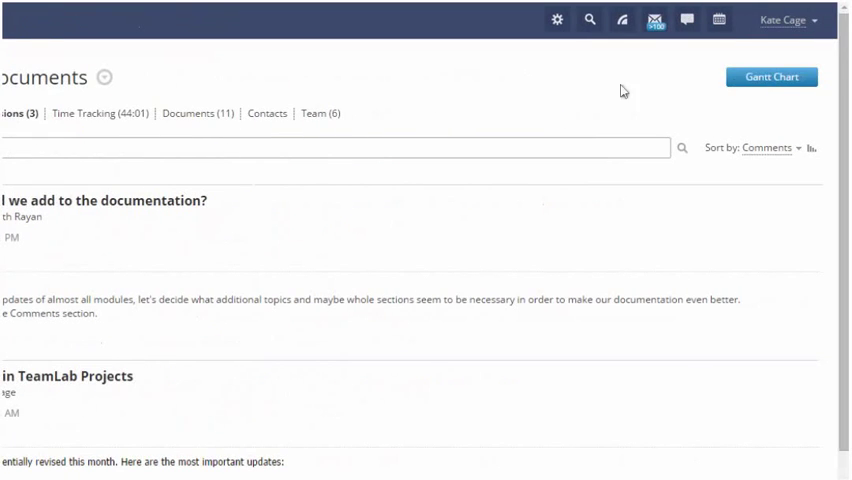
{"action": "left_click", "coordinate": [770, 76]}
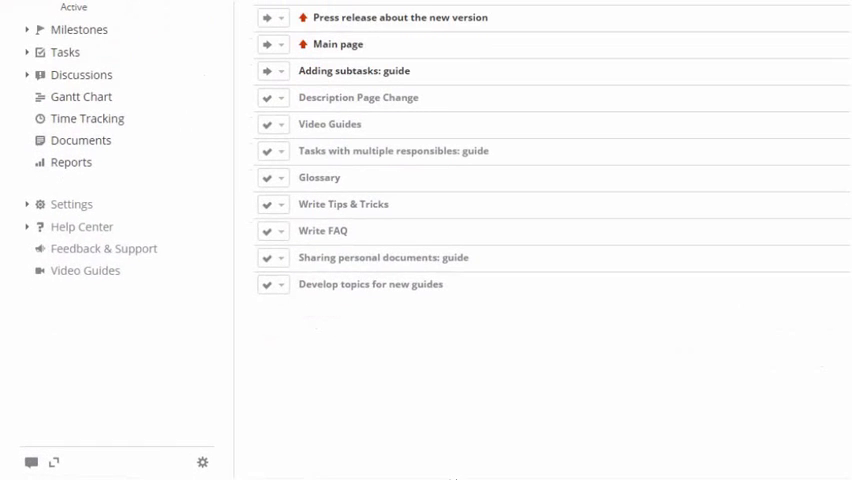
Go through Import and Portal Access Rights settings to reach the Modules & Tools page with module toggles
{"action": "left_click", "coordinate": [72, 202]}
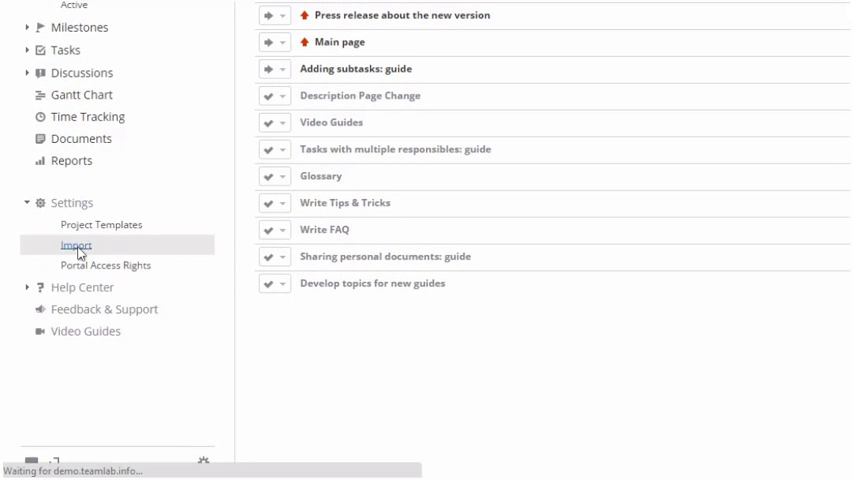
{"action": "left_click", "coordinate": [74, 244]}
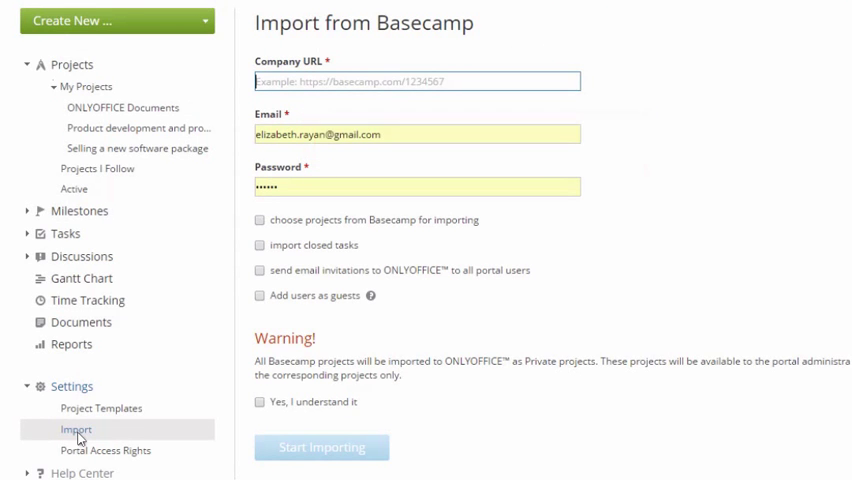
{"action": "left_click", "coordinate": [104, 450]}
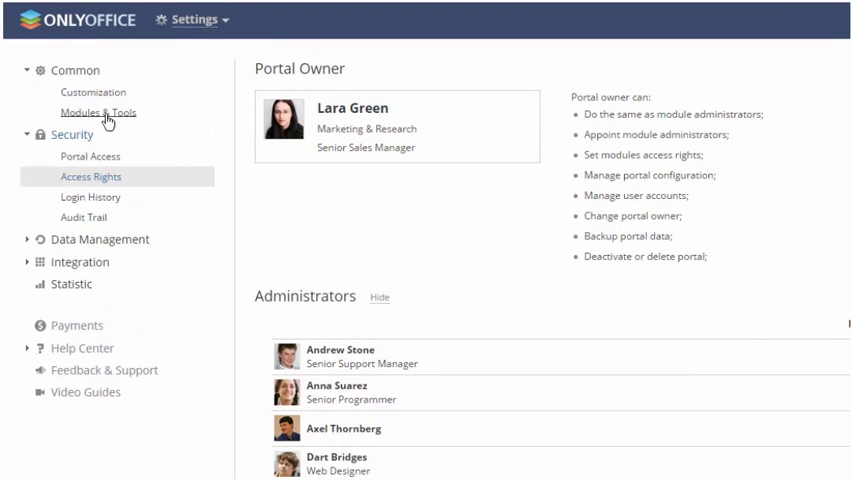
{"action": "left_click", "coordinate": [98, 112]}
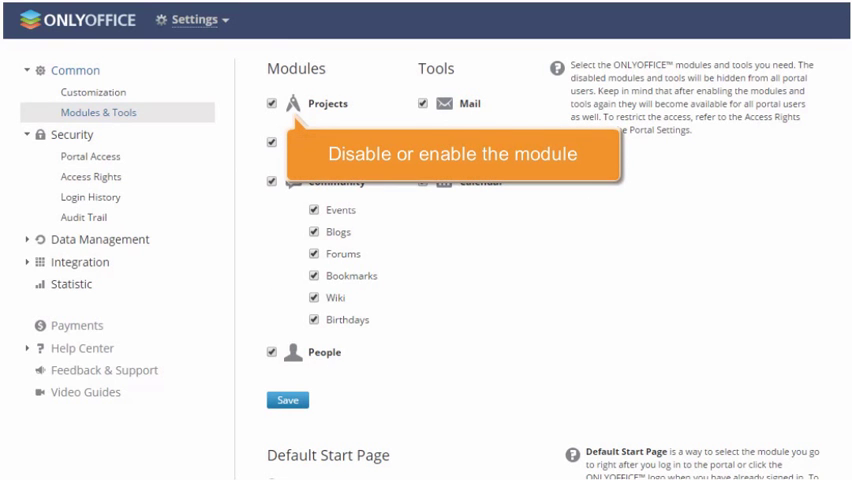